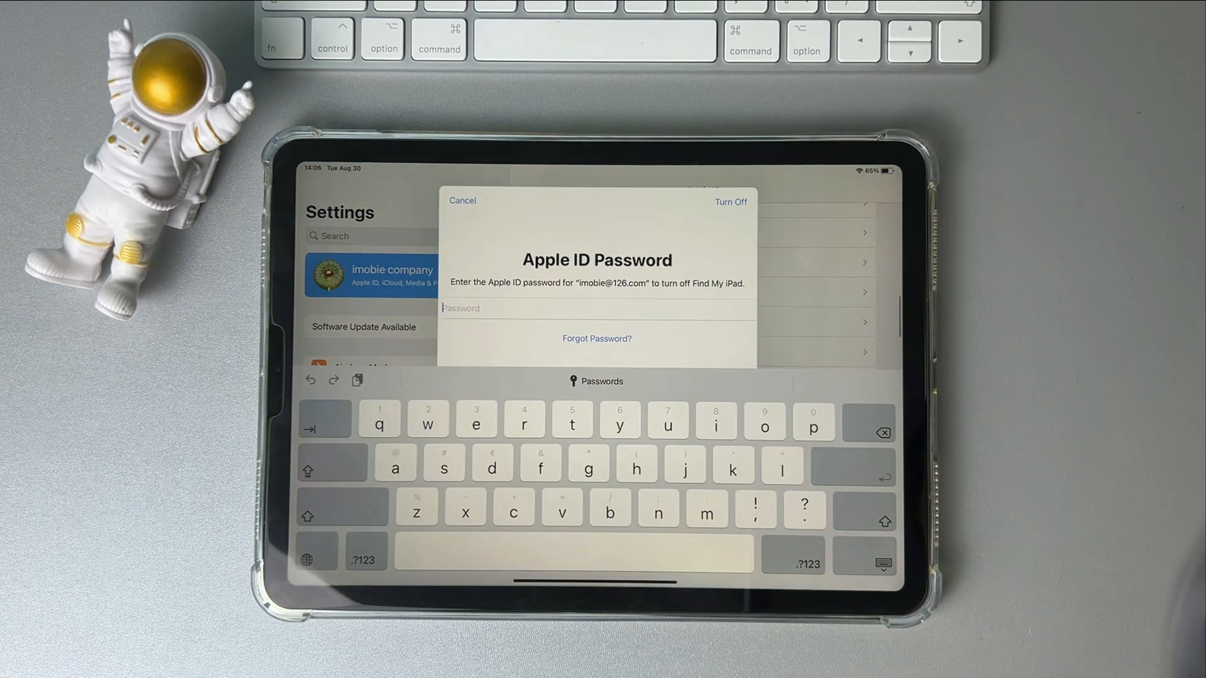
- Enter the Apple ID password in the Find My iPad password prompt
click(636, 466)
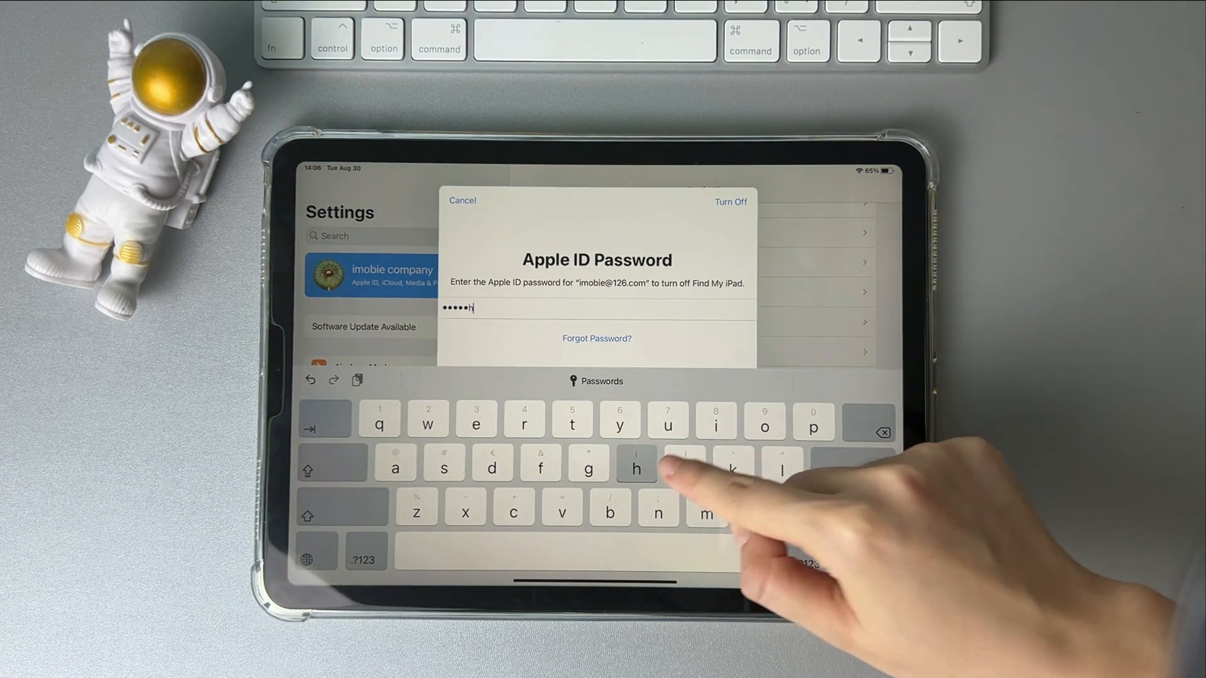
click(731, 202)
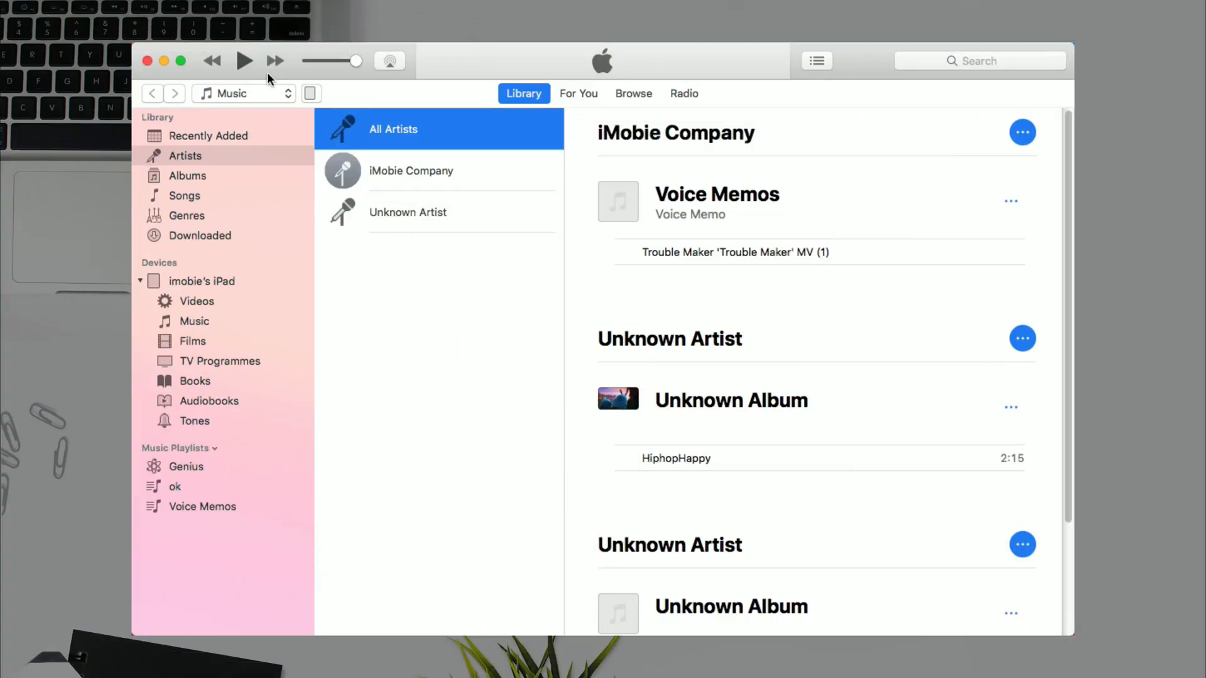
mouse_move(311, 93)
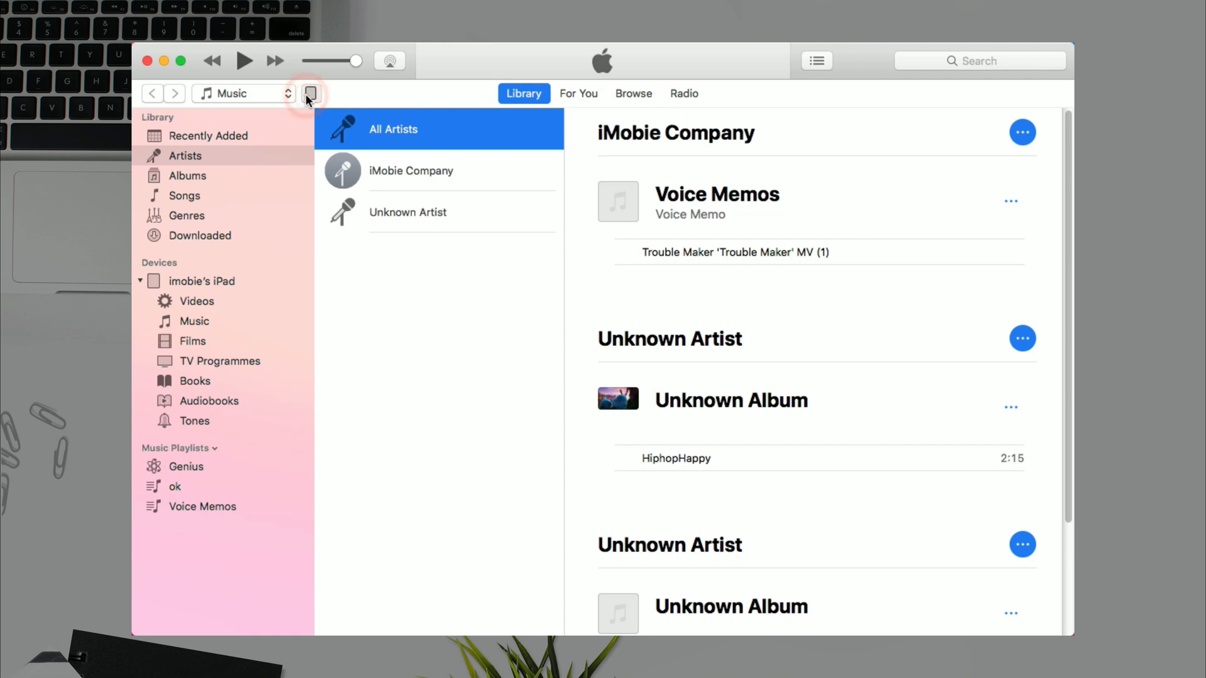
- Show the connected iPad's Summary page in iTunes
click(309, 93)
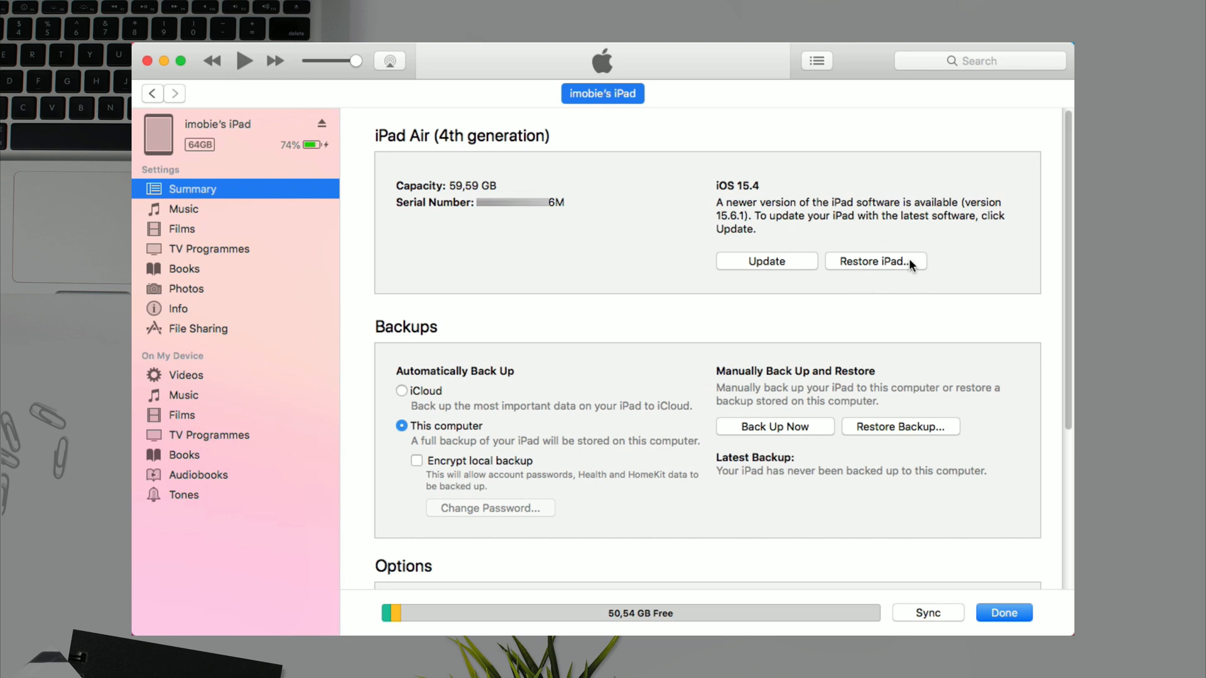
mouse_move(870, 298)
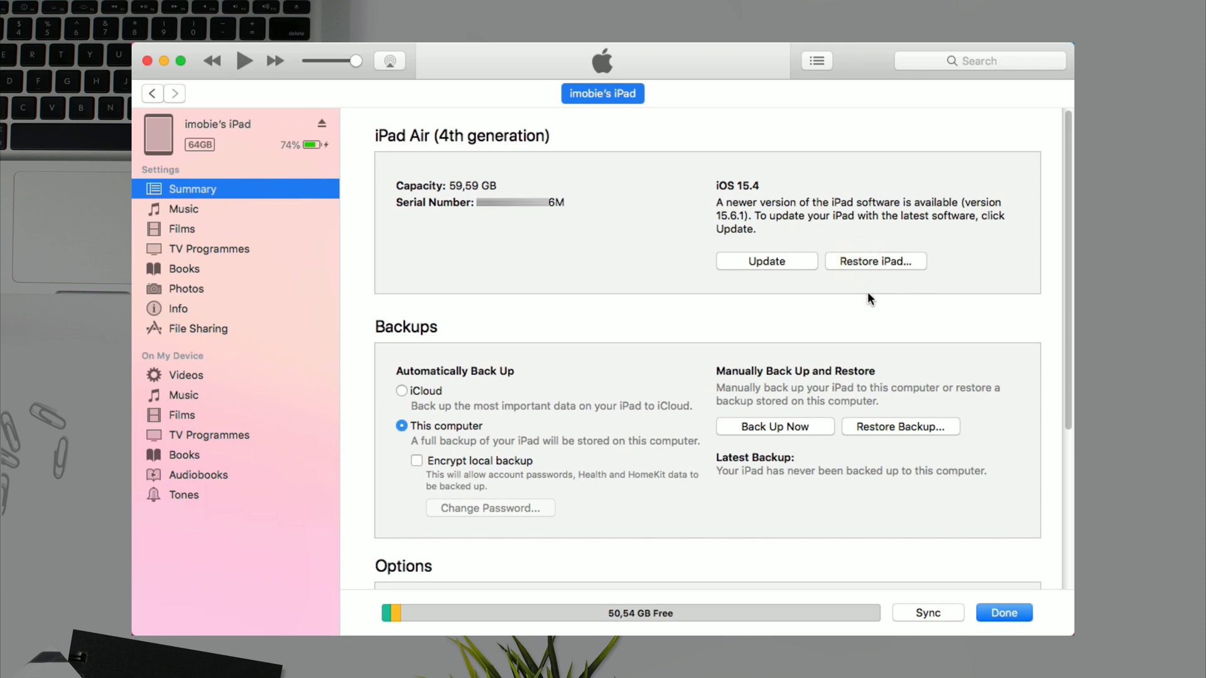
- Restore and update the iPad, accept the license, and view download progress
click(875, 261)
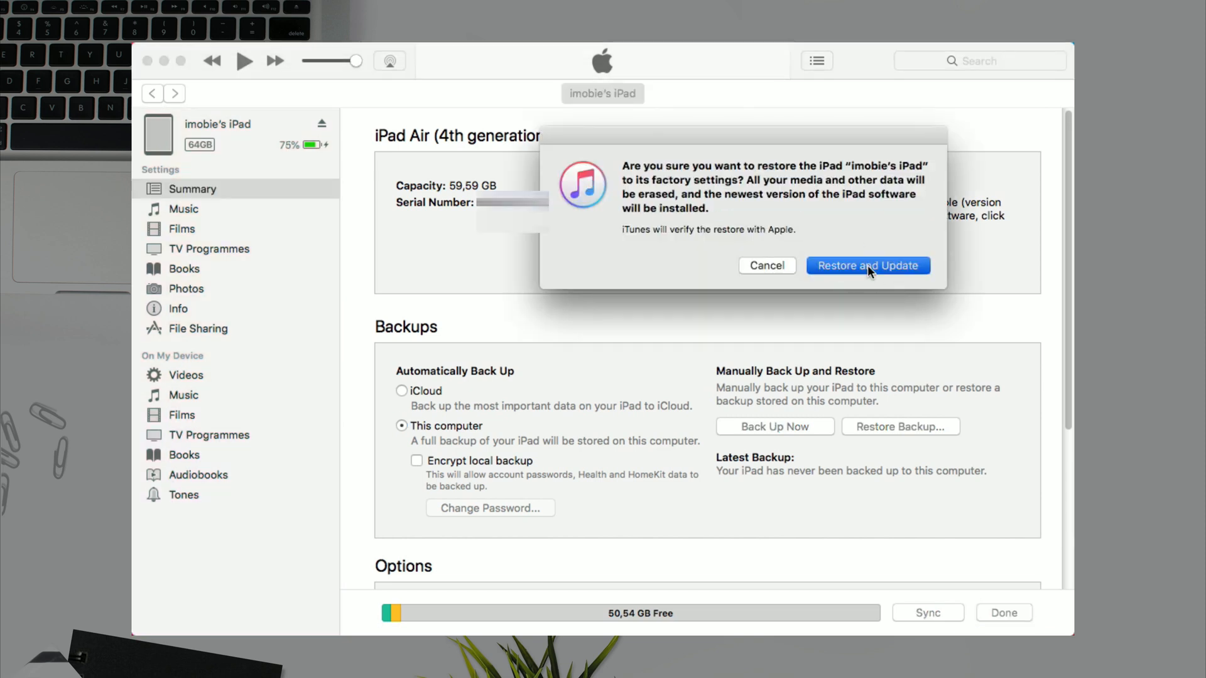
click(868, 266)
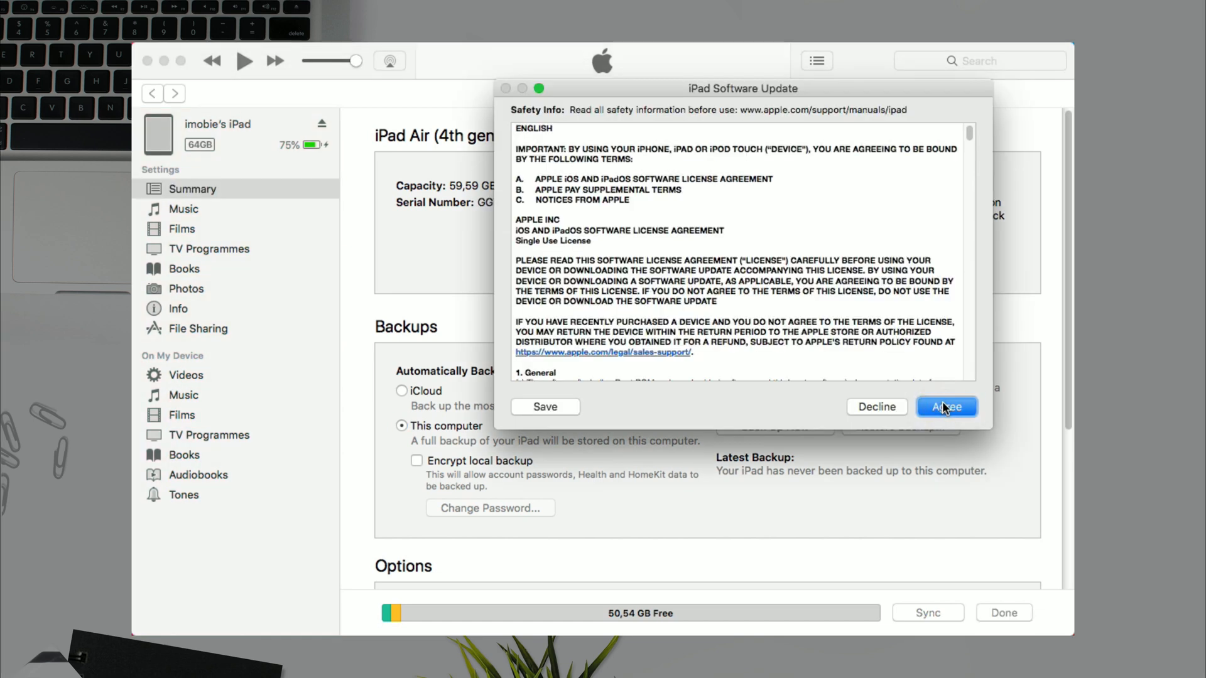
click(947, 407)
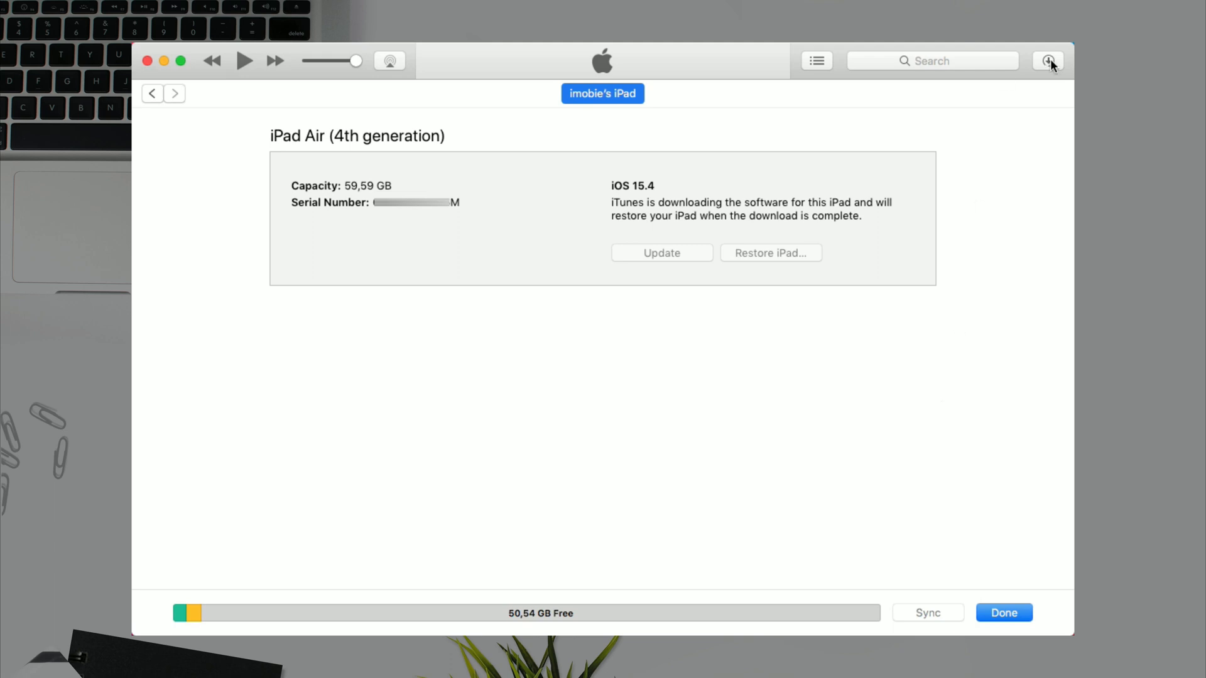
click(1048, 60)
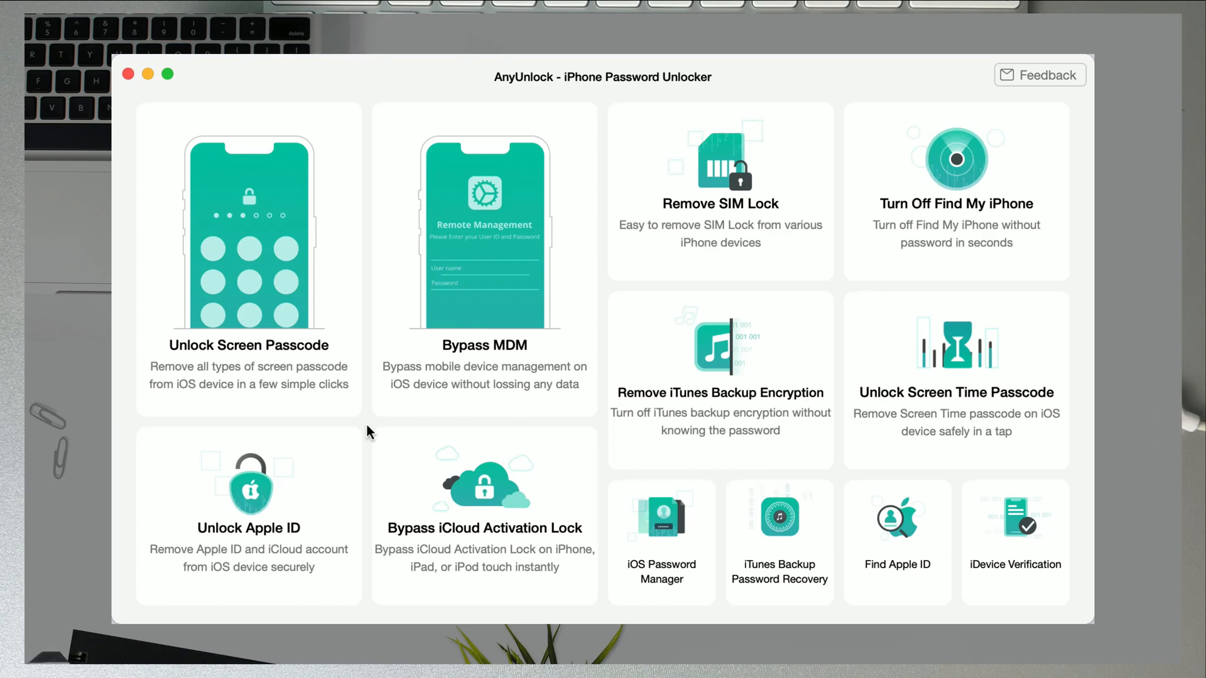
mouse_move(232, 499)
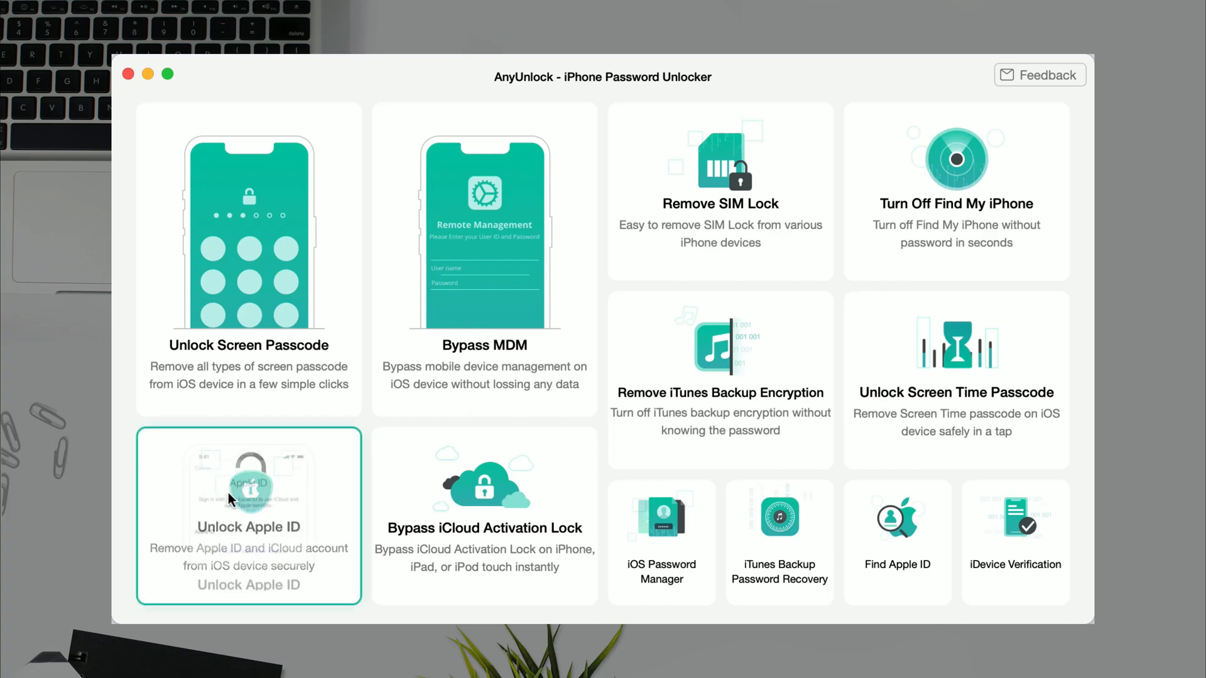
- Choose the Unlock Apple ID tile on AnyUnlock's home screen
click(249, 496)
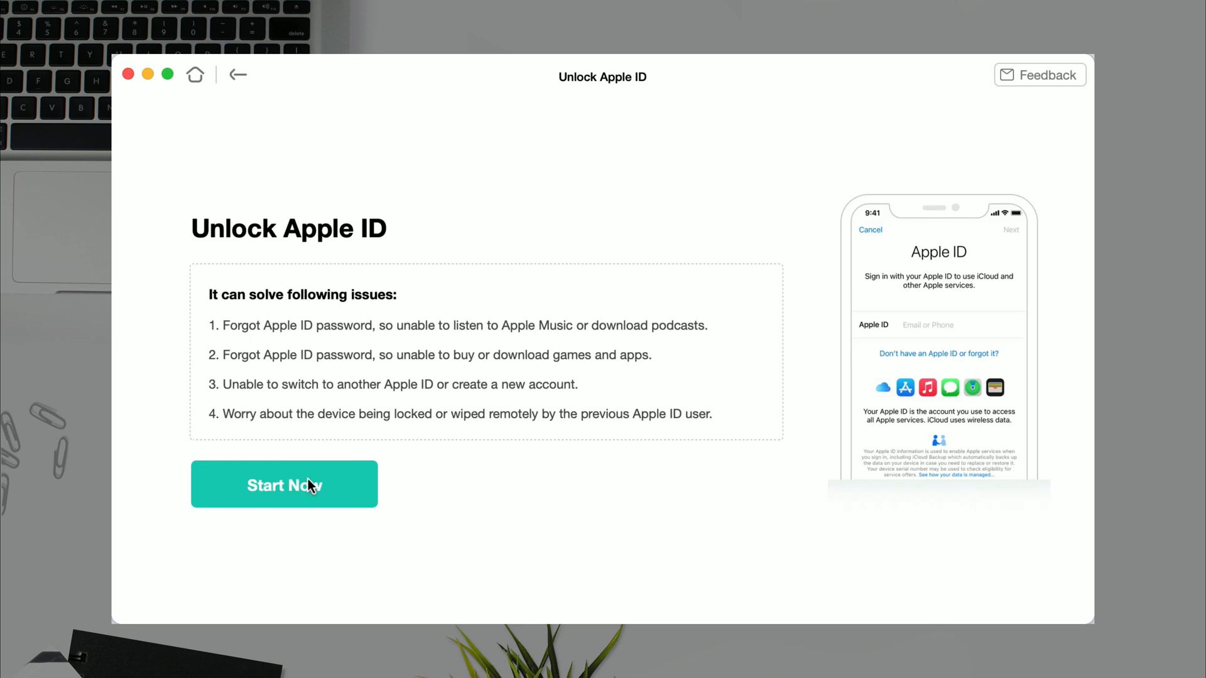
- Start Apple ID removal and acknowledge the erase-or-restore warning
click(284, 484)
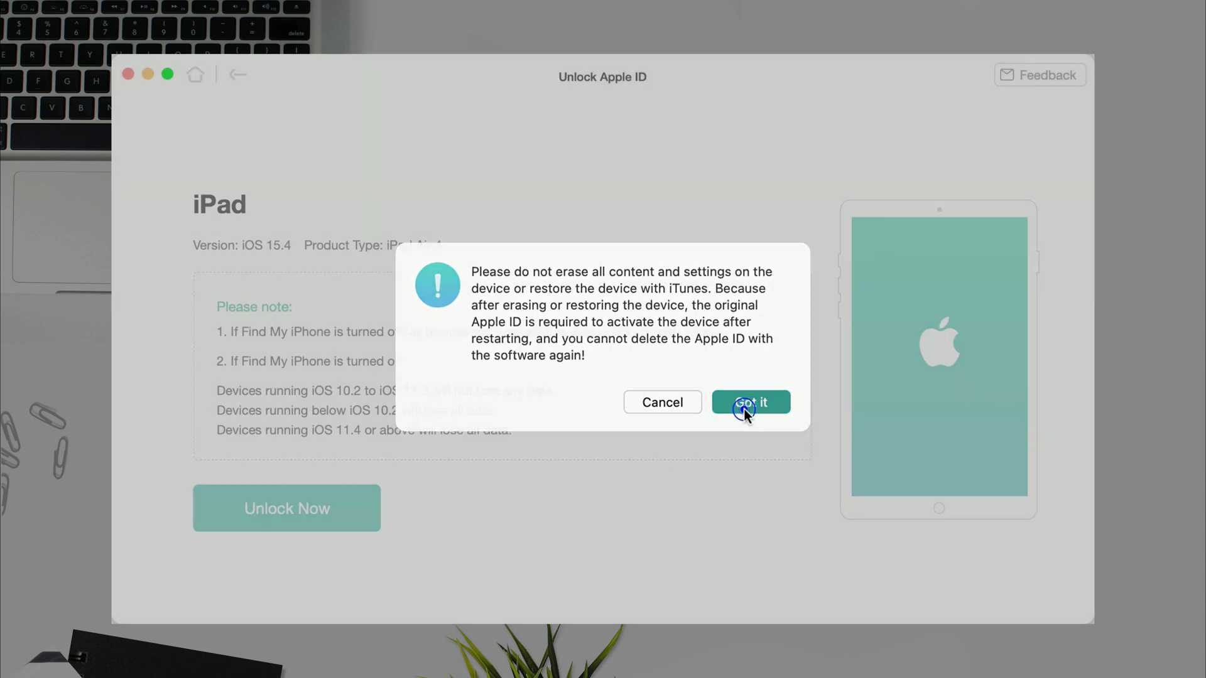
click(750, 401)
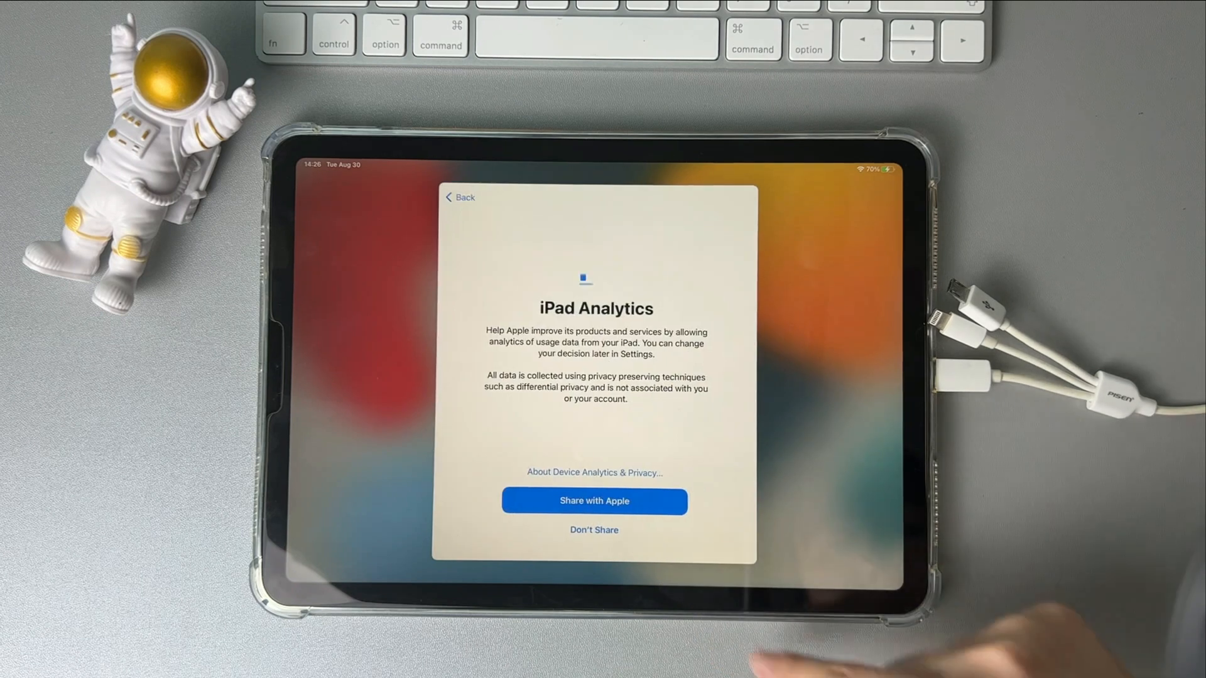
- Finish iPad setup and confirm Settings shows no Apple ID signed in
click(593, 502)
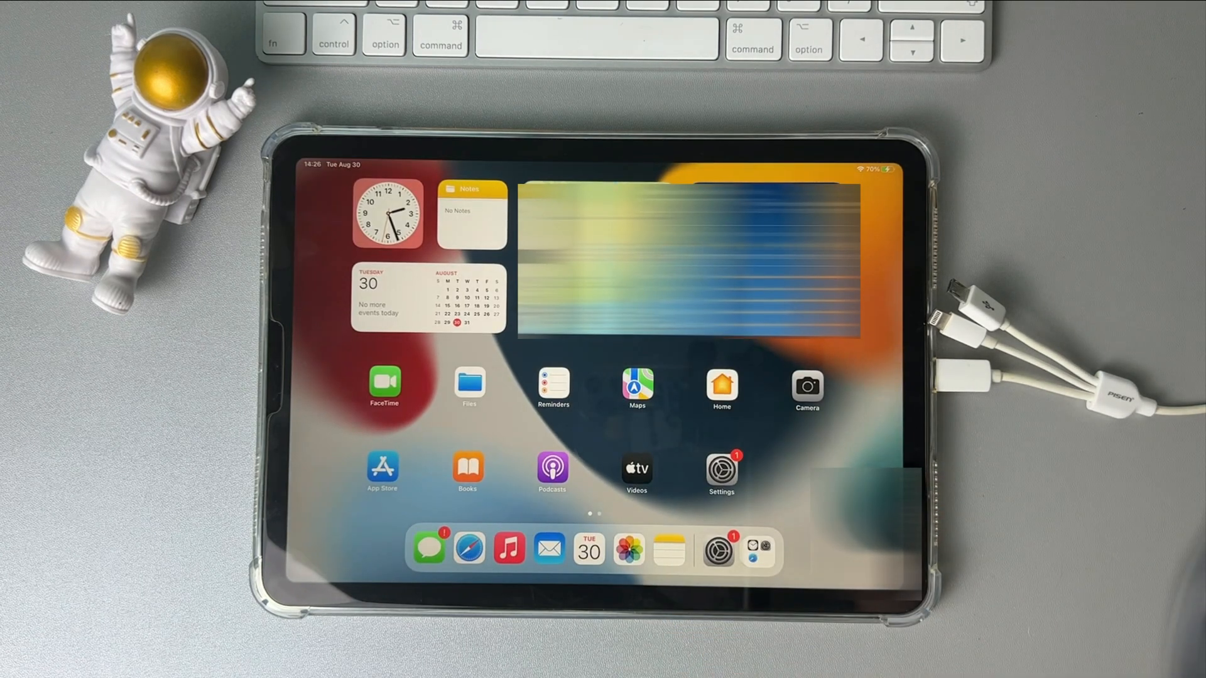
scroll(left, 3)
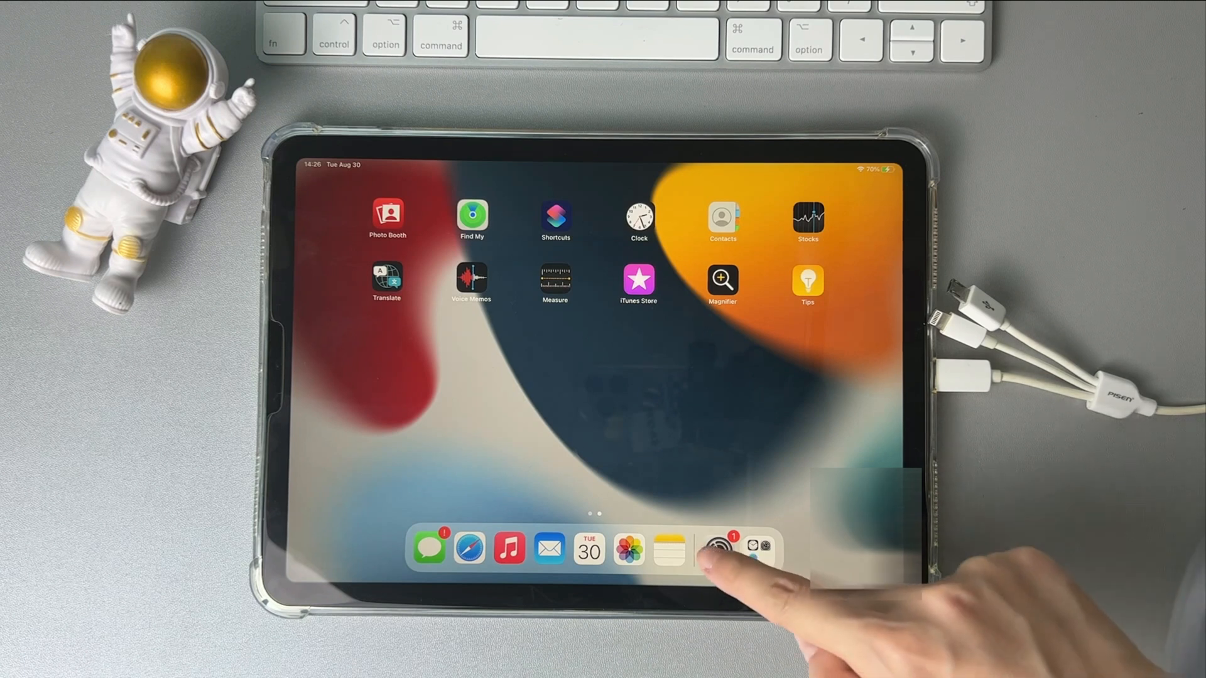
click(723, 548)
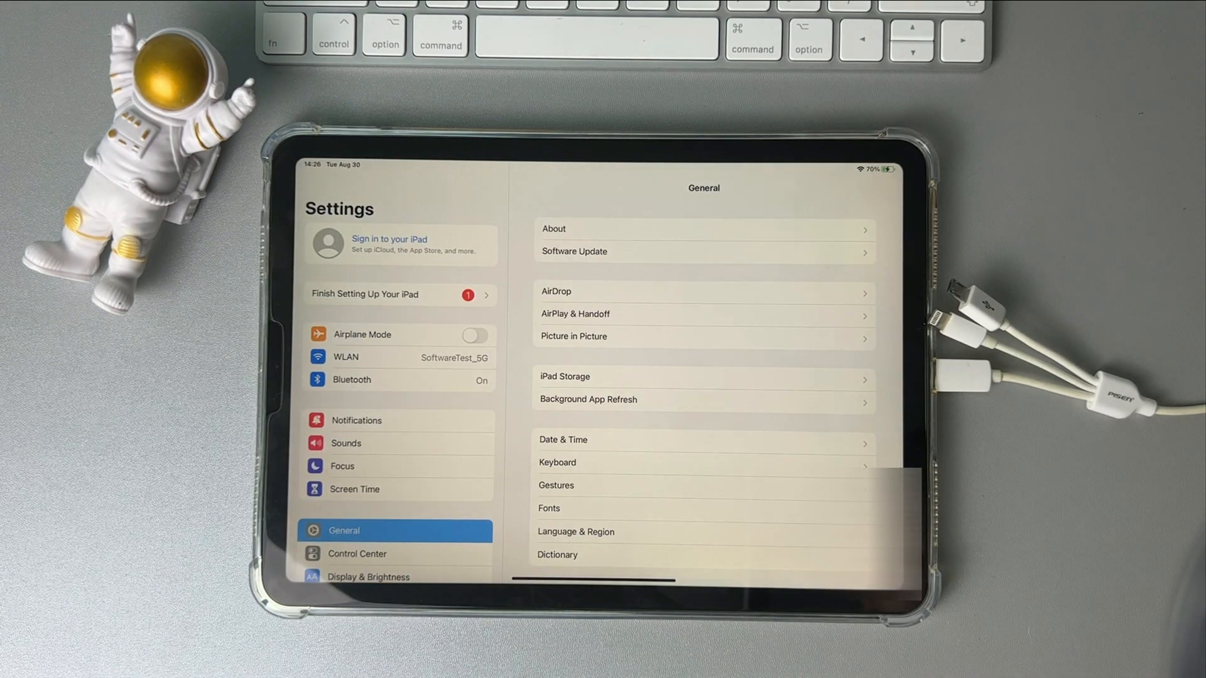
click(389, 245)
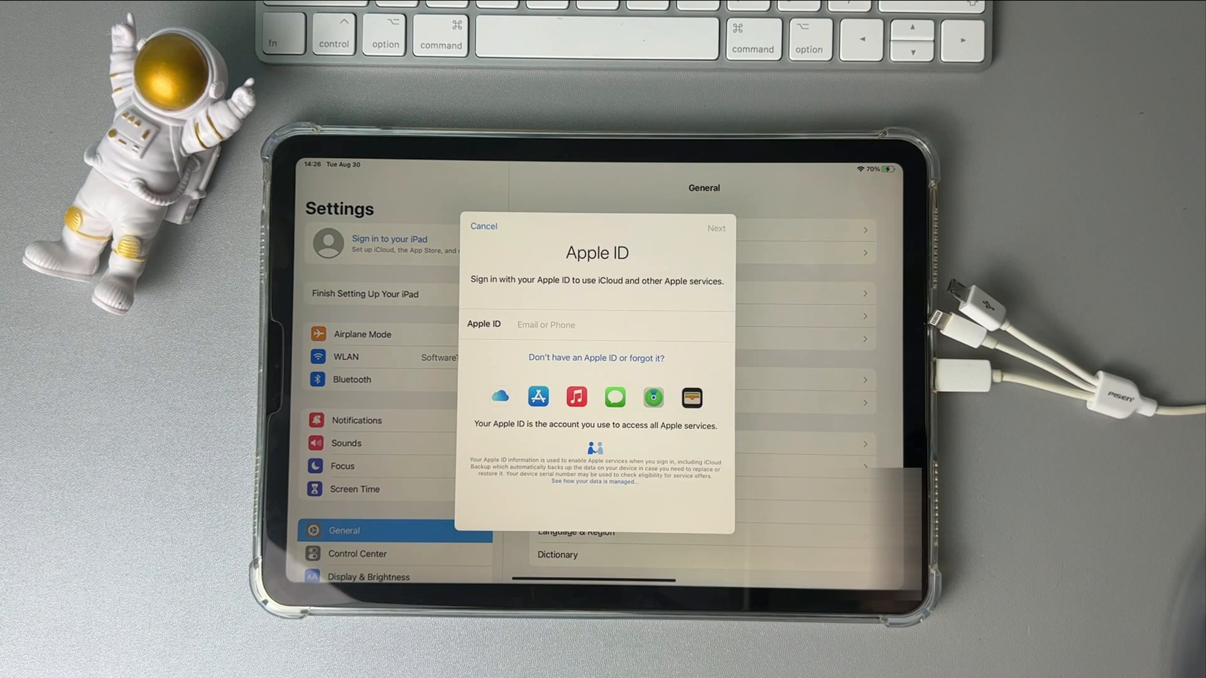
click(483, 226)
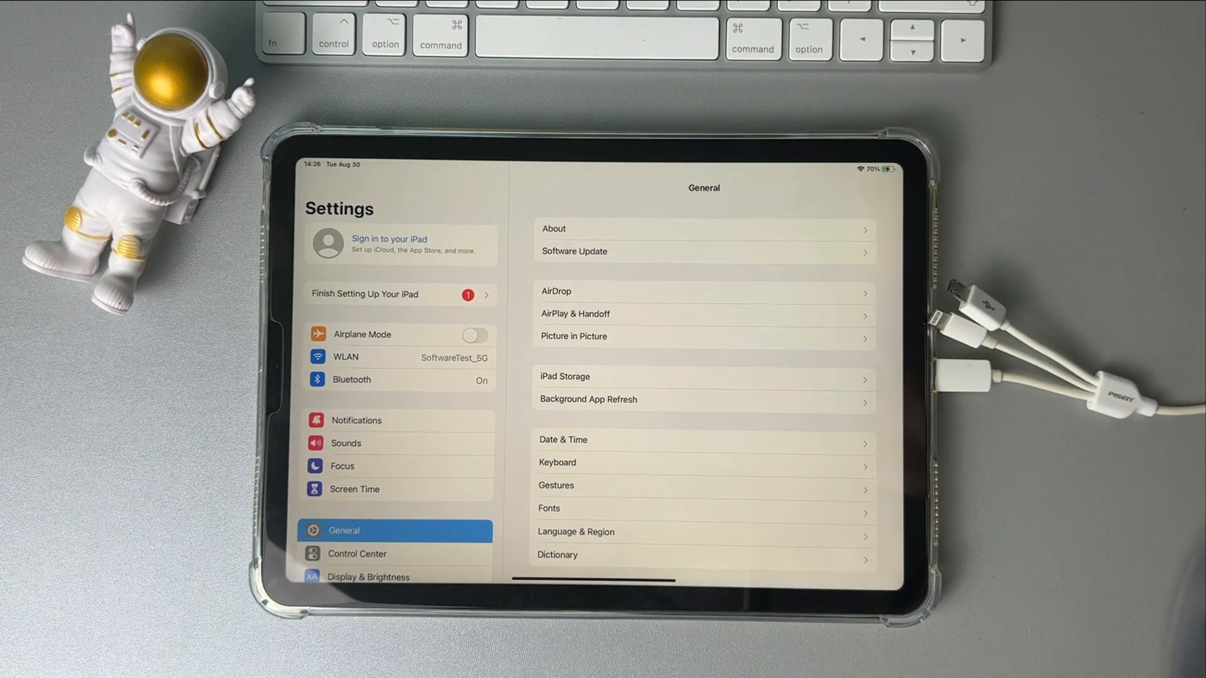